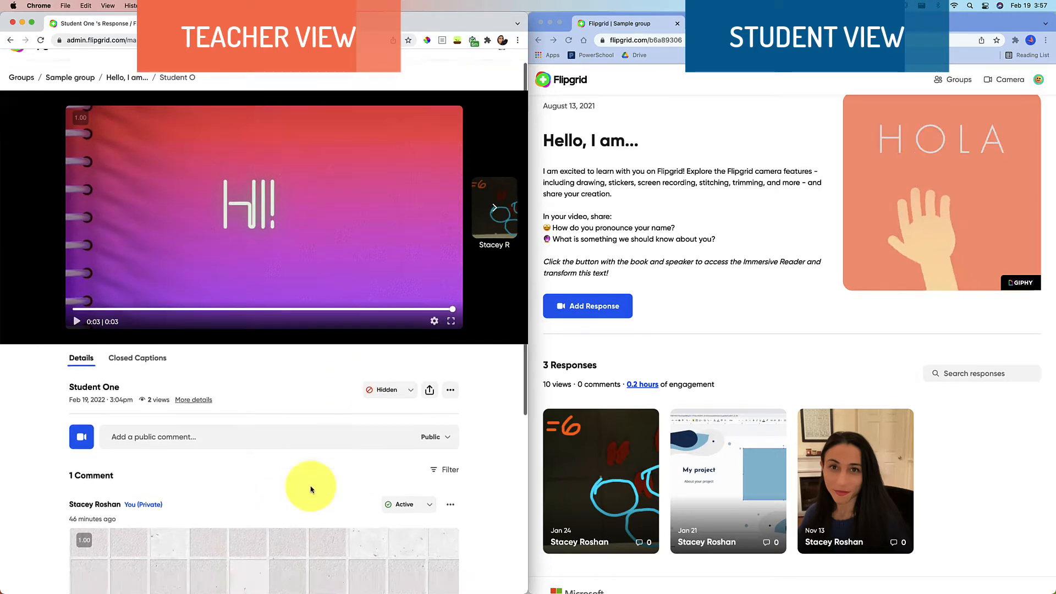
# Step: Record Student One's video response to the Private Check In topic and return to the topic
pyautogui.scroll(-3)
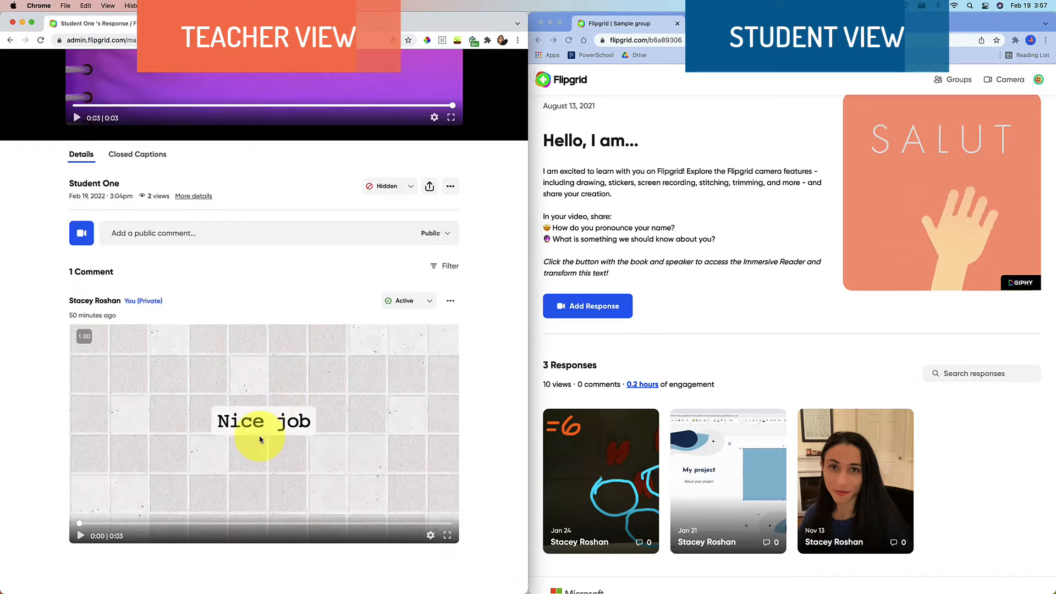
pyautogui.moveTo(386, 186)
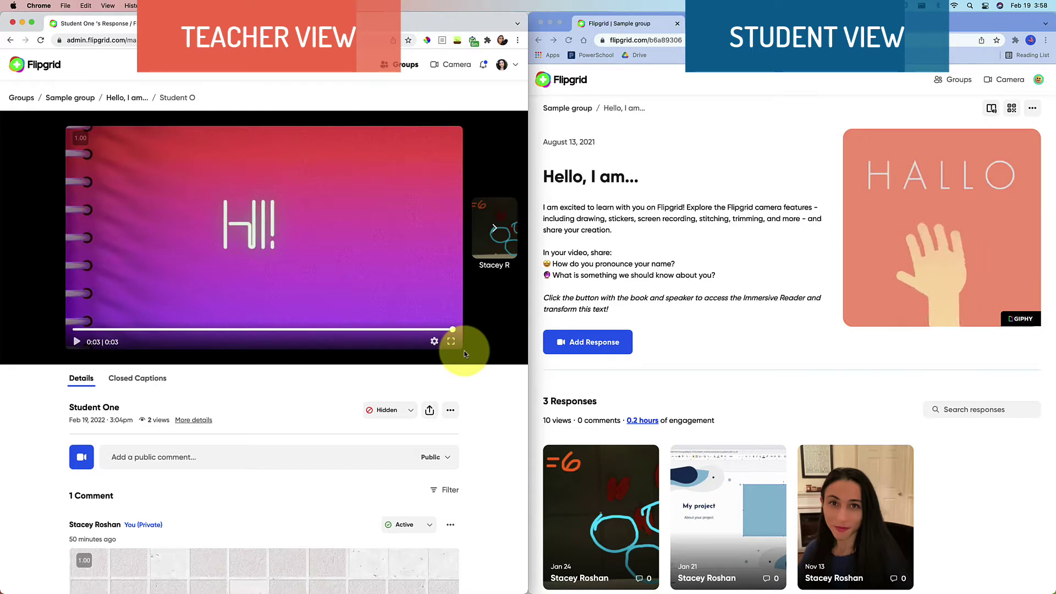
pyautogui.moveTo(464, 389)
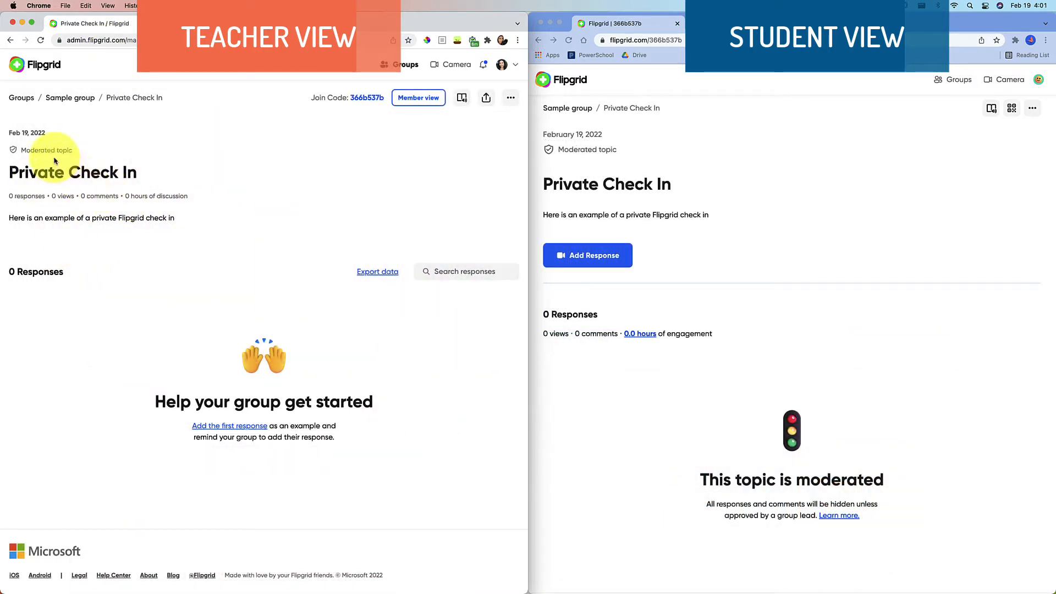
pyautogui.moveTo(850, 192)
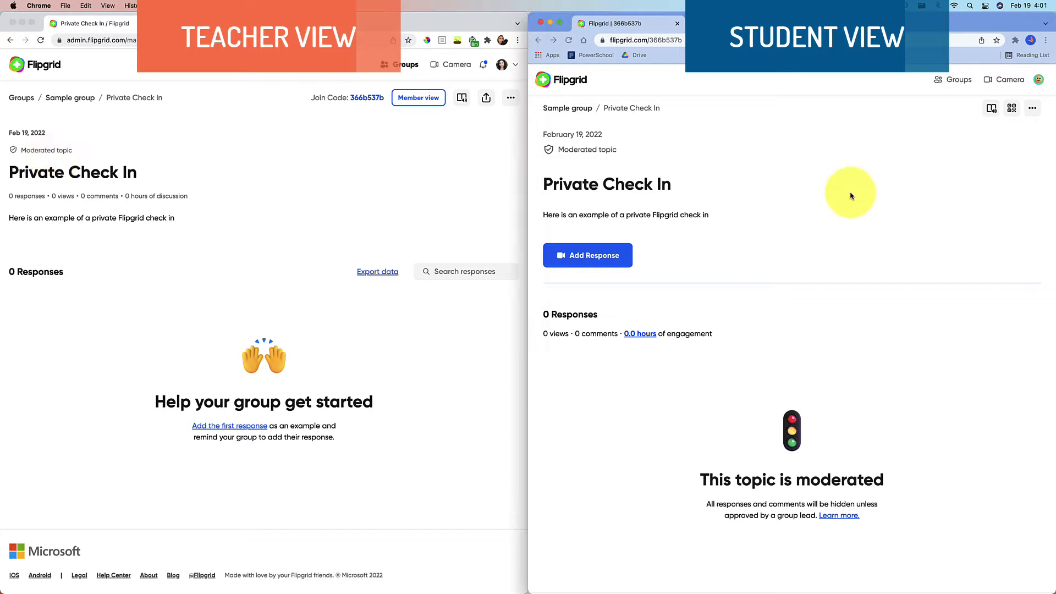
pyautogui.moveTo(813, 359)
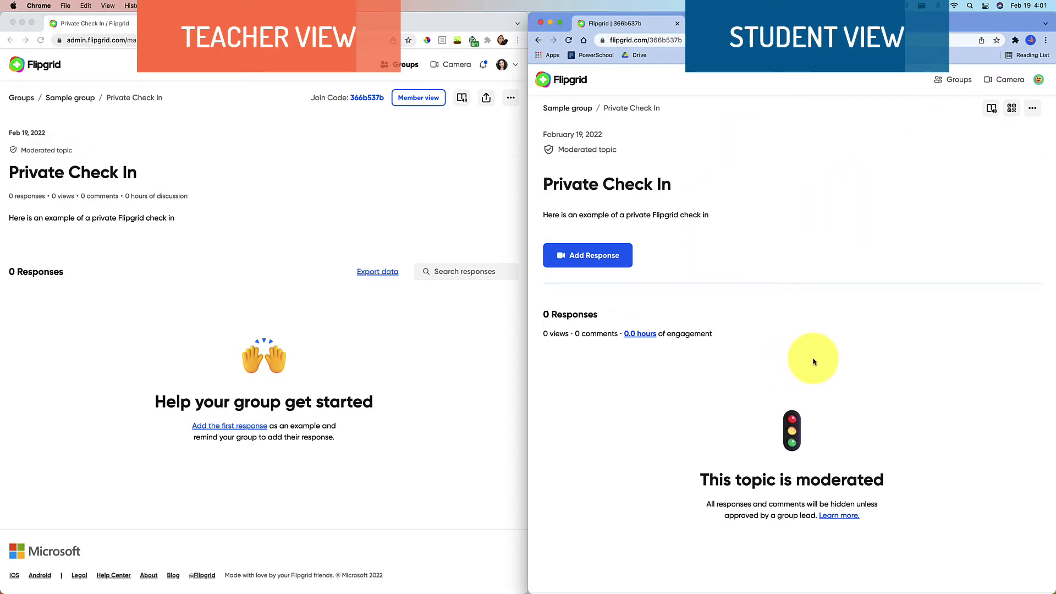
pyautogui.moveTo(586, 255)
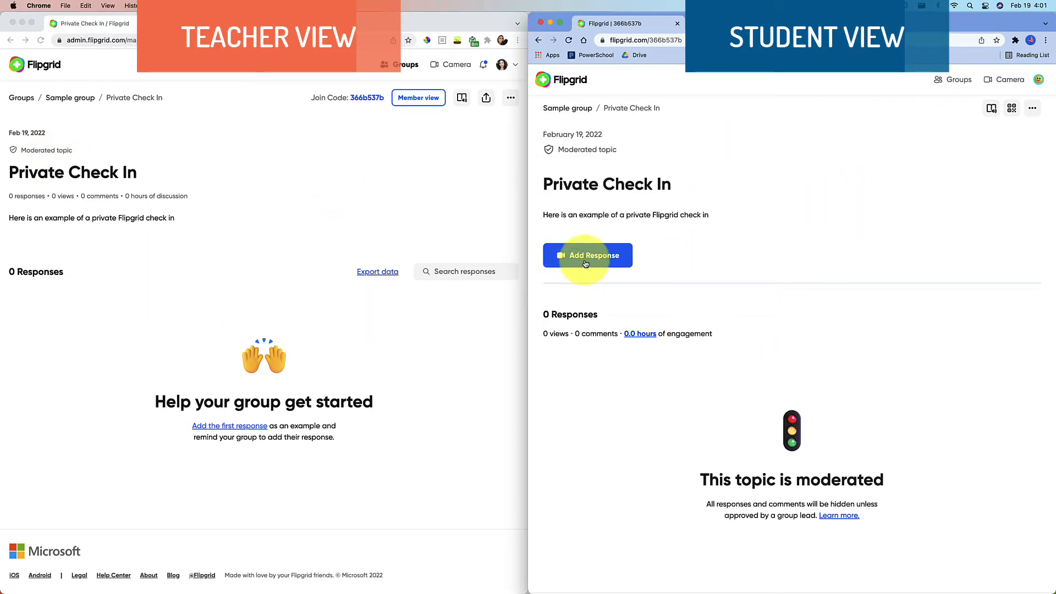
pyautogui.click(587, 255)
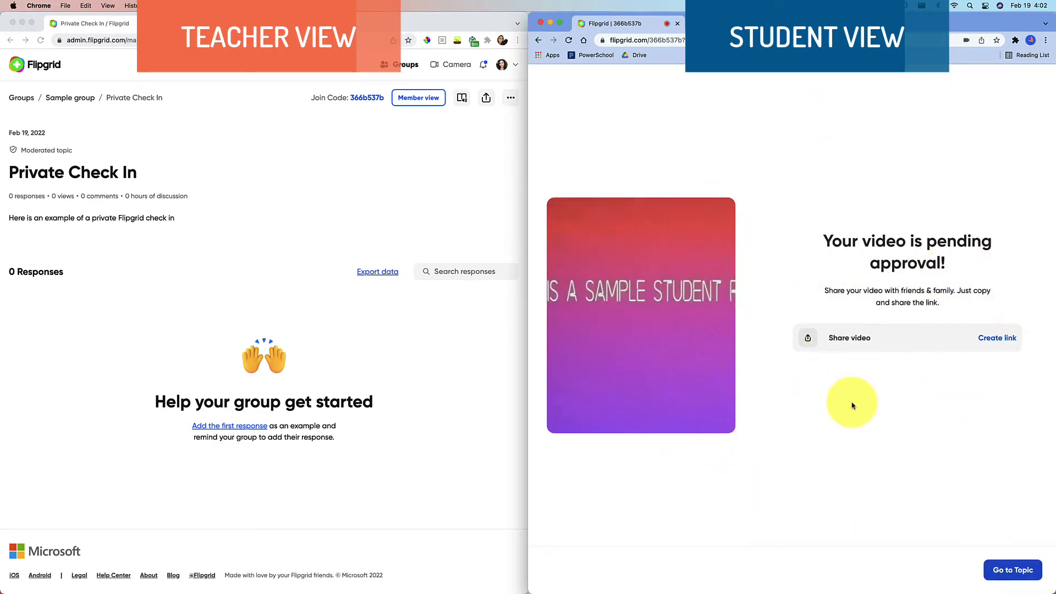
pyautogui.moveTo(918, 348)
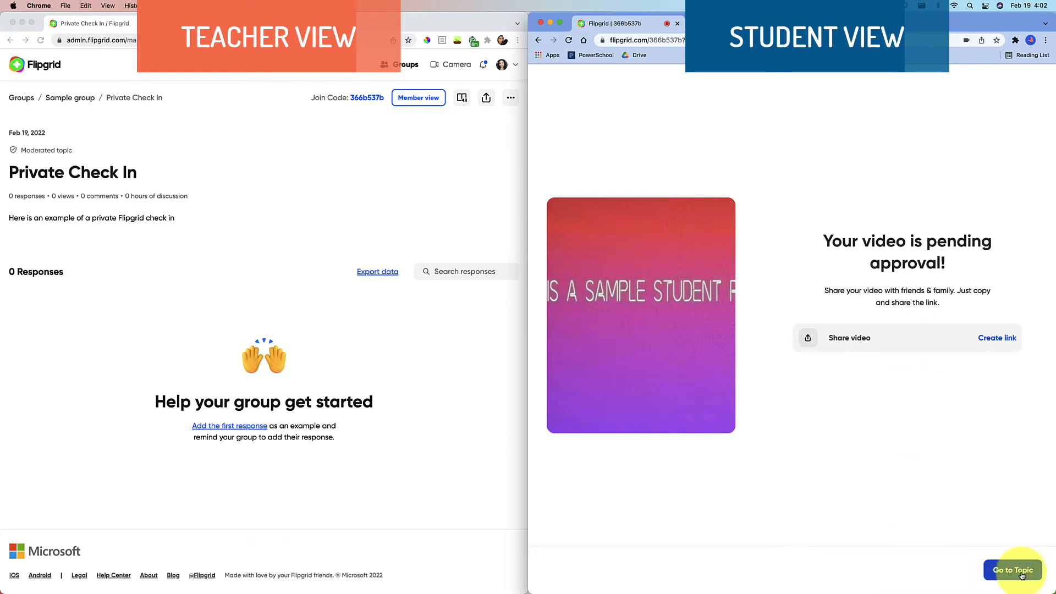
pyautogui.click(1012, 570)
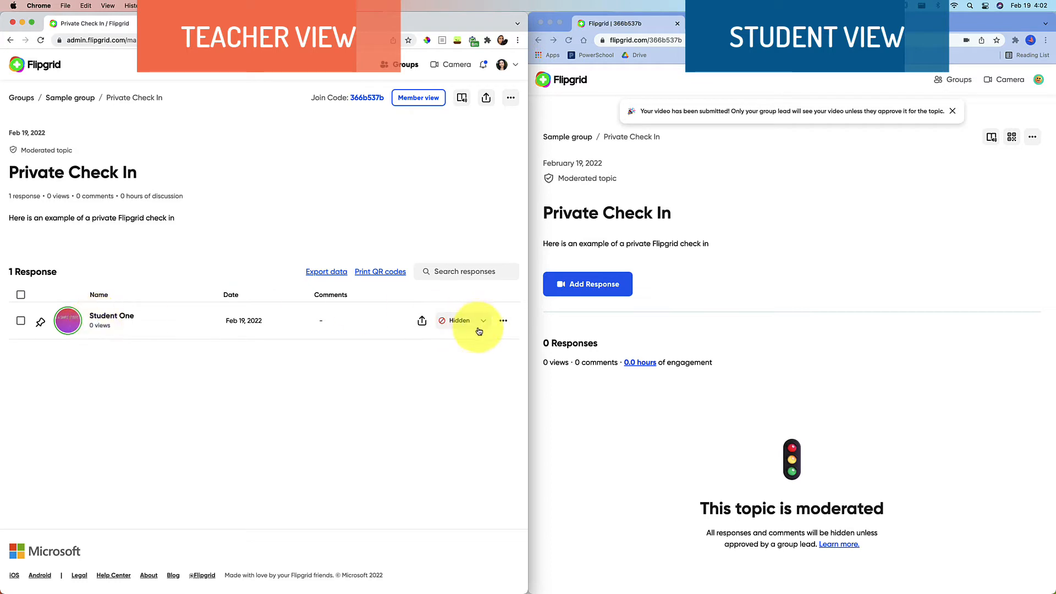
# Step: Record a video comment on Student One's hidden response
pyautogui.click(111, 321)
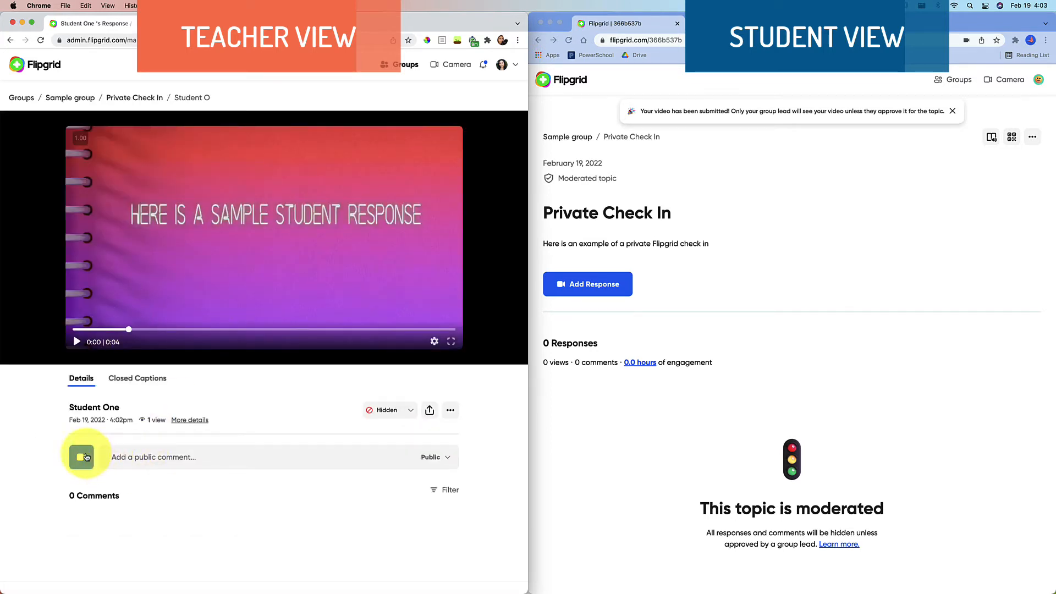
pyautogui.moveTo(81, 457)
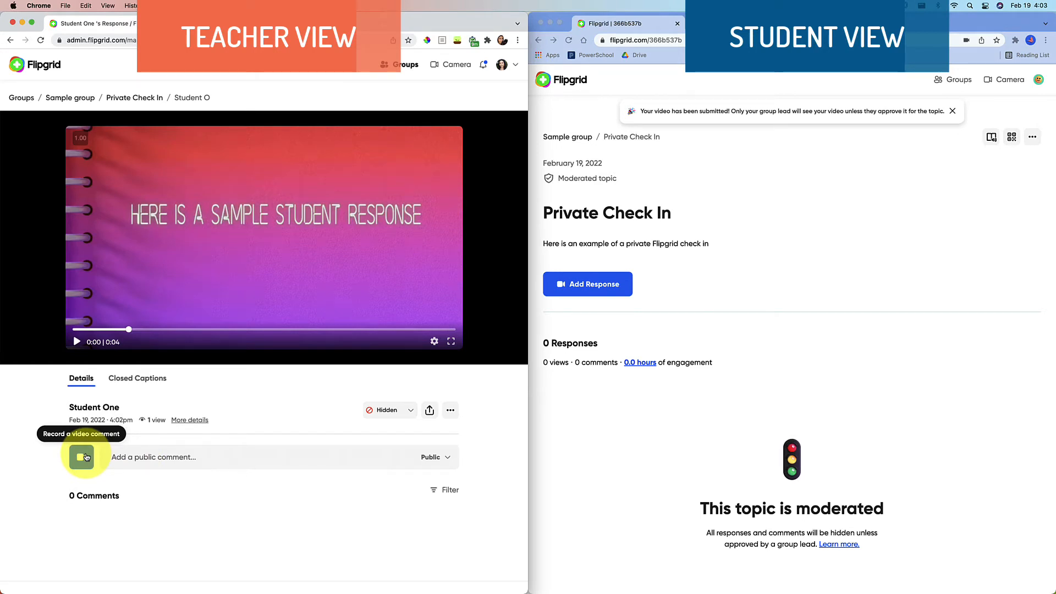
pyautogui.click(81, 457)
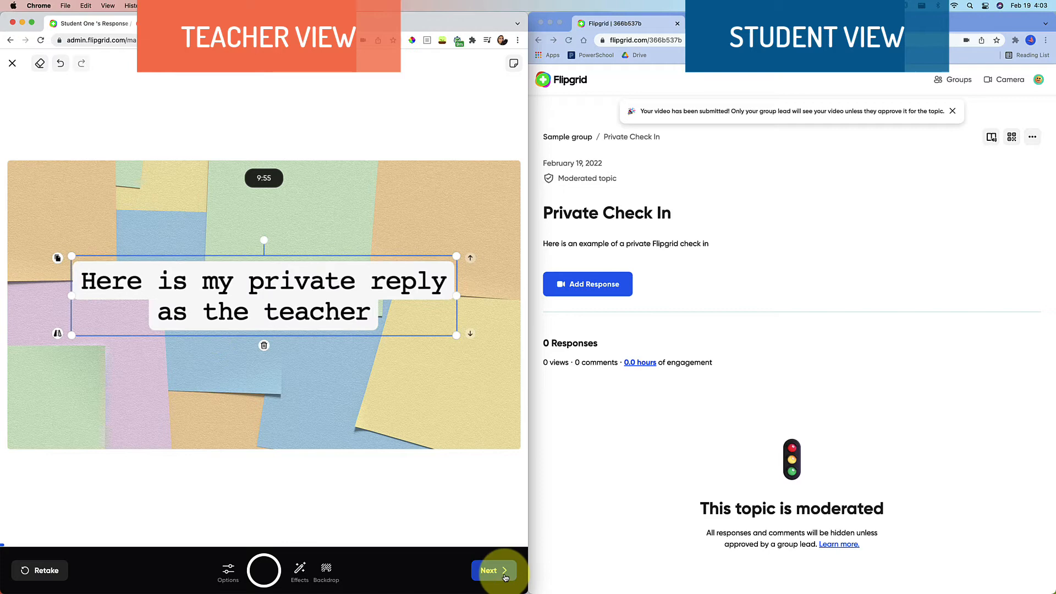
pyautogui.click(492, 570)
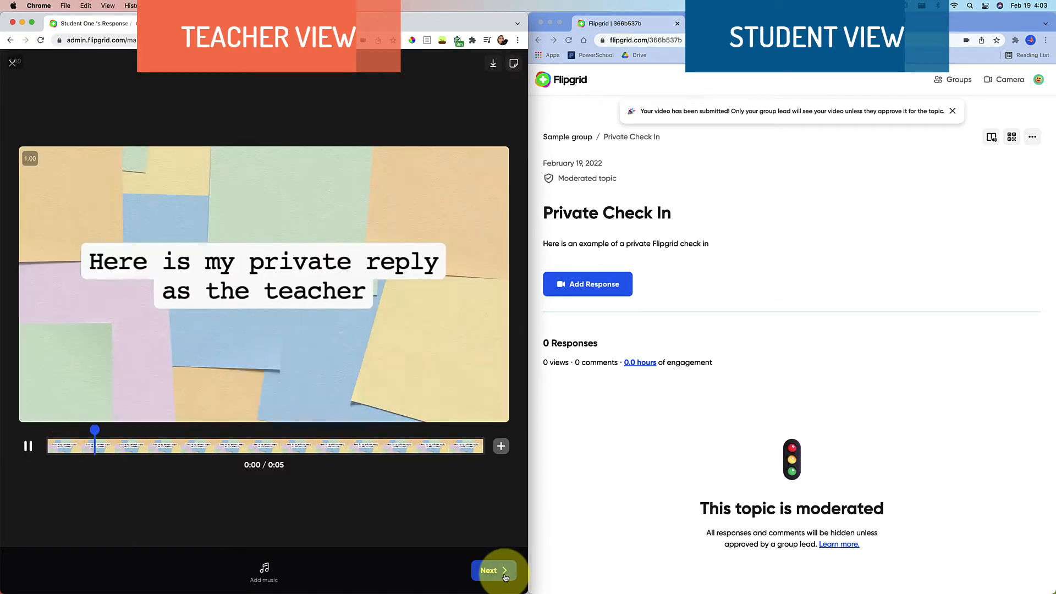
pyautogui.click(492, 570)
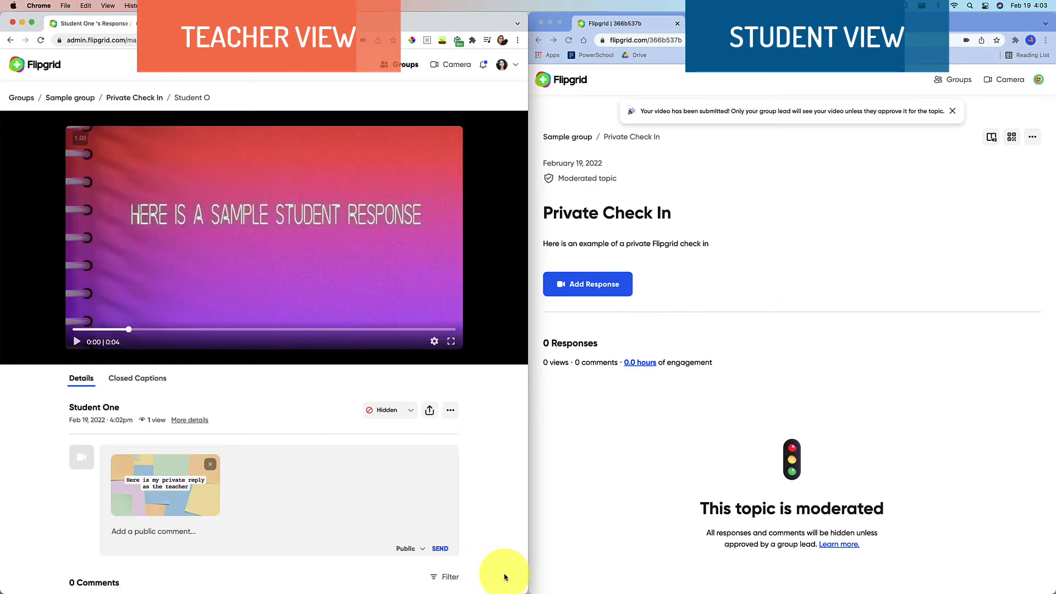
# Step: Set the video comment to Private Comment and send it
pyautogui.click(407, 548)
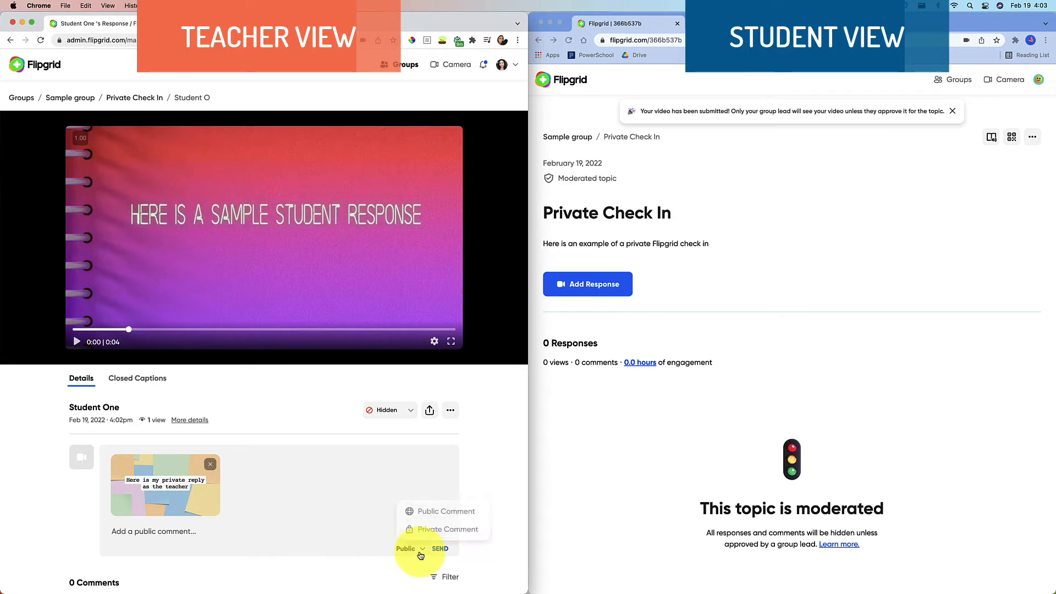
pyautogui.click(449, 529)
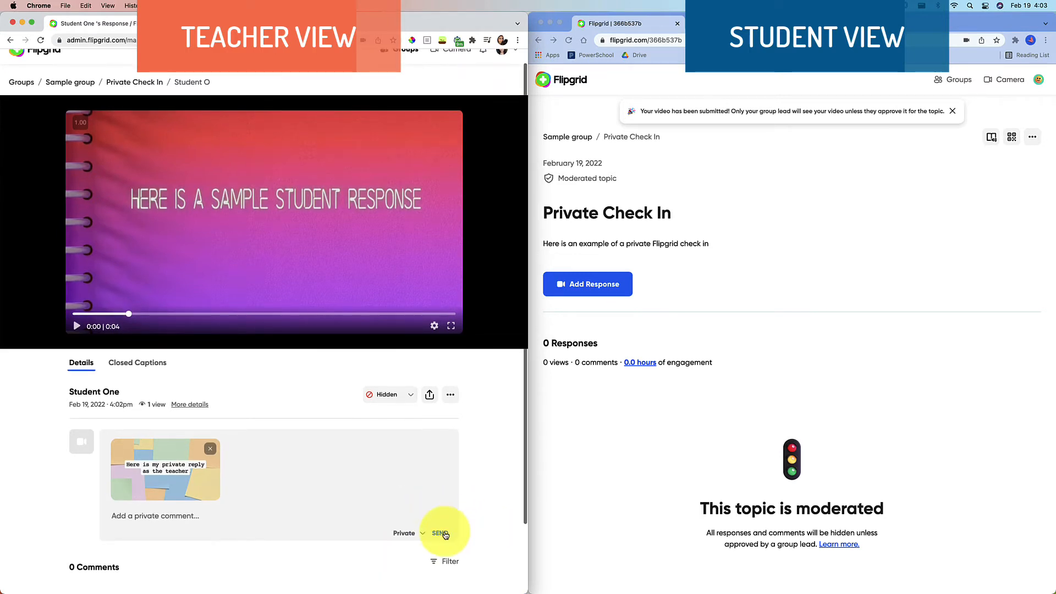
pyautogui.click(441, 533)
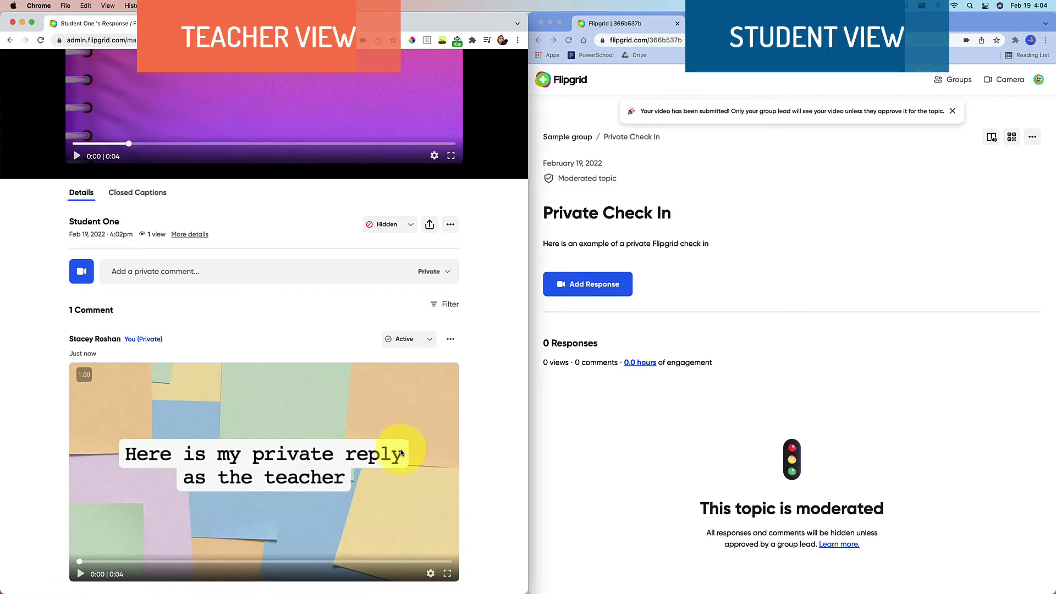
pyautogui.moveTo(612, 445)
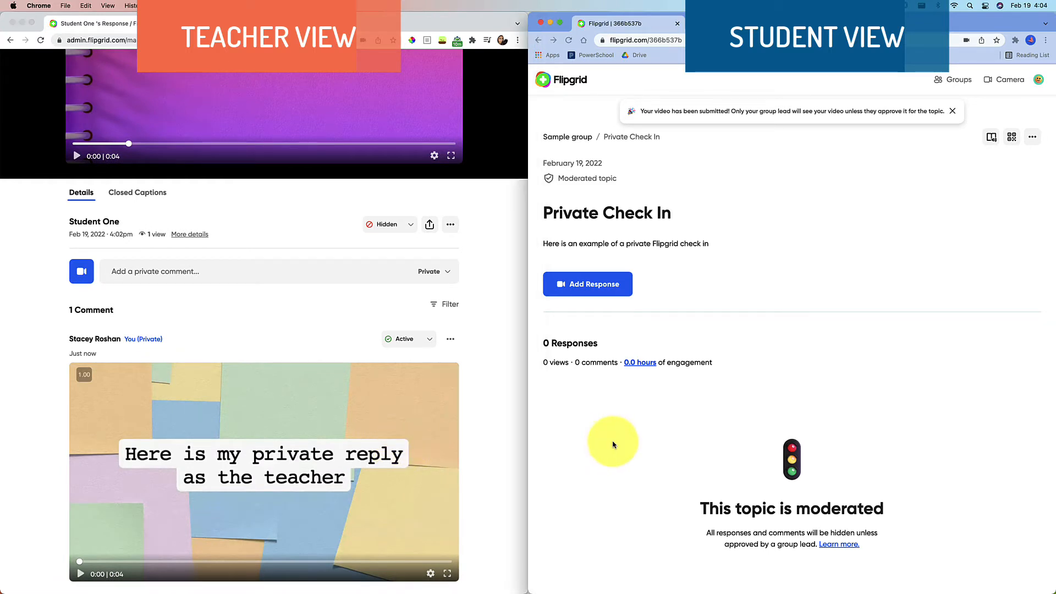
pyautogui.moveTo(717, 315)
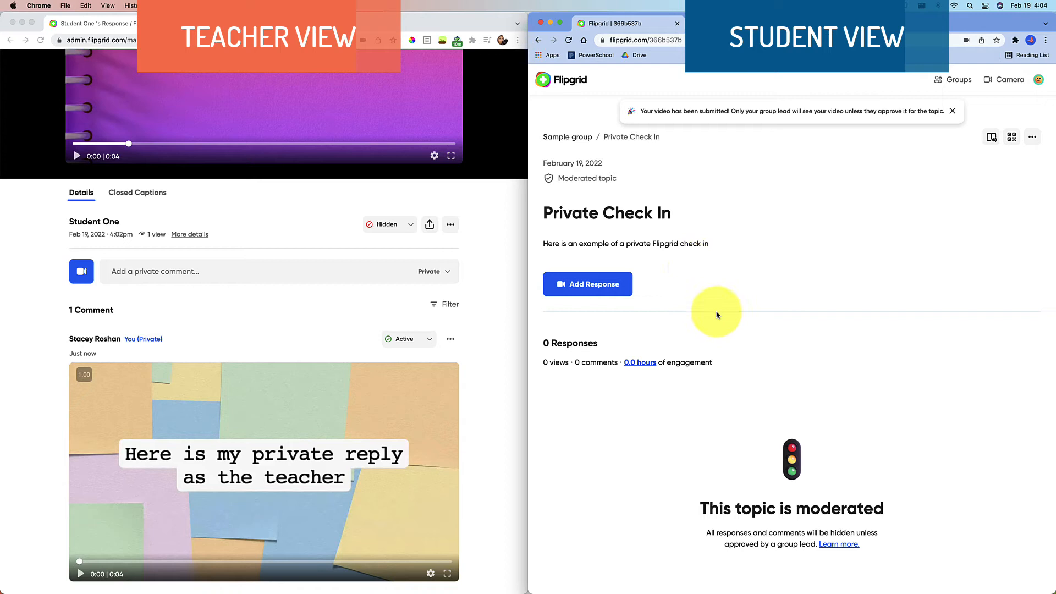
pyautogui.moveTo(830, 377)
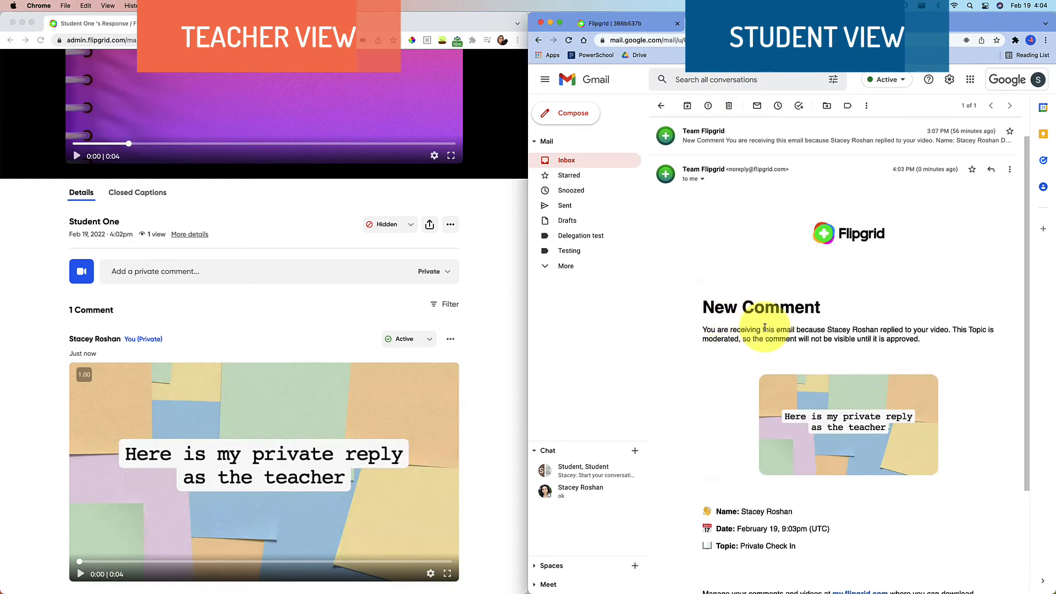
pyautogui.moveTo(927, 340)
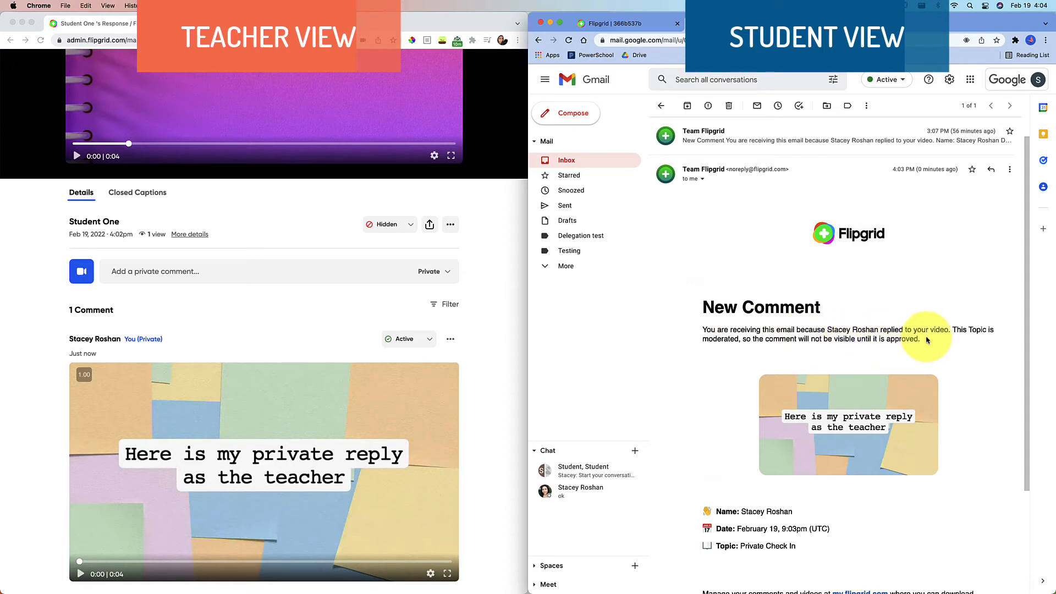
# Step: Scroll through the Team Flipgrid 'New Comment' email to the my.flipgrid.com link
pyautogui.scroll(-3)
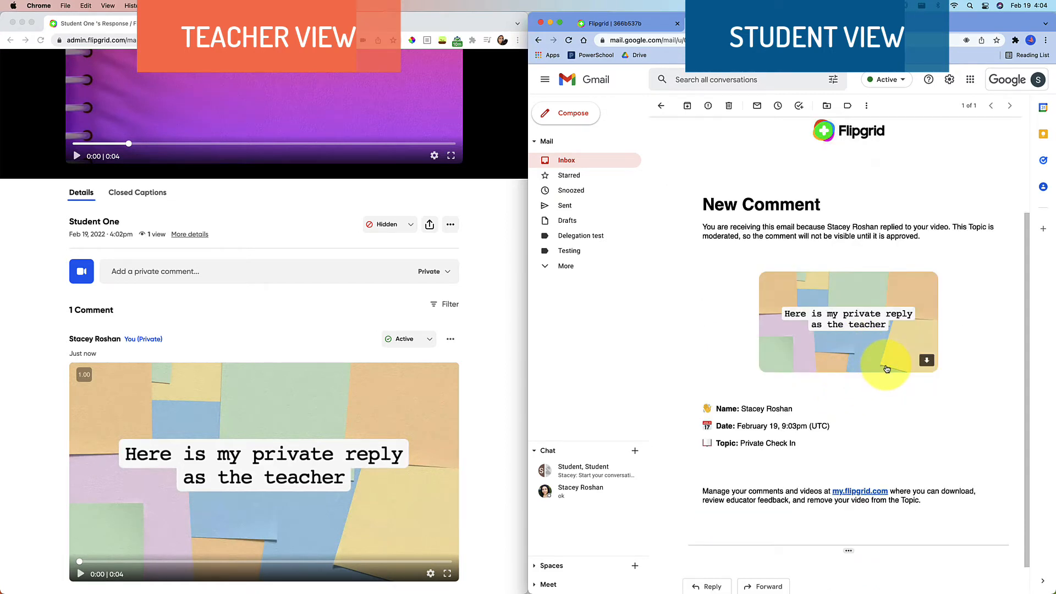
pyautogui.moveTo(985, 236)
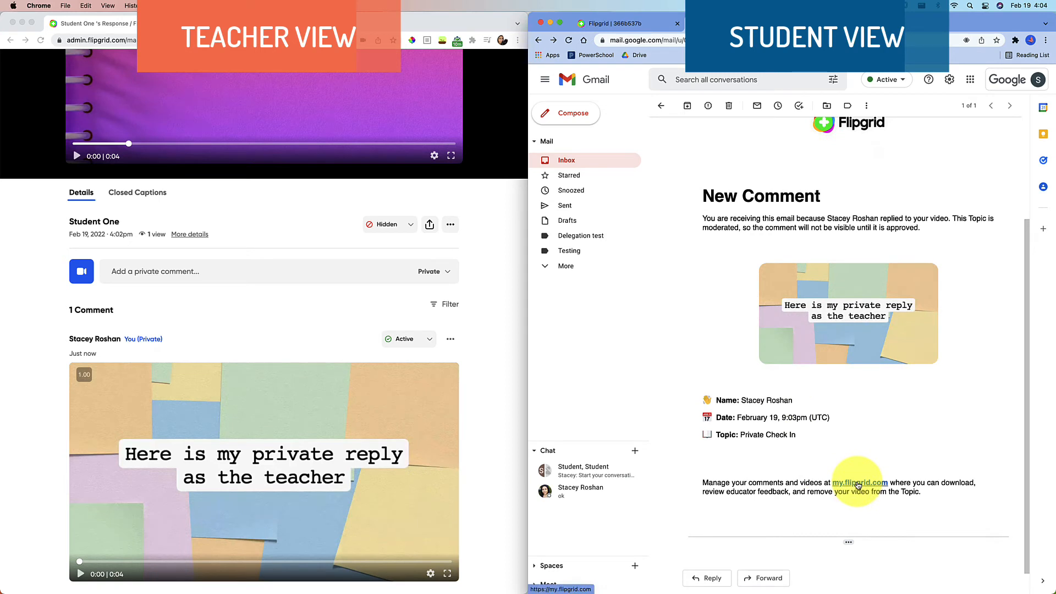
pyautogui.click(858, 482)
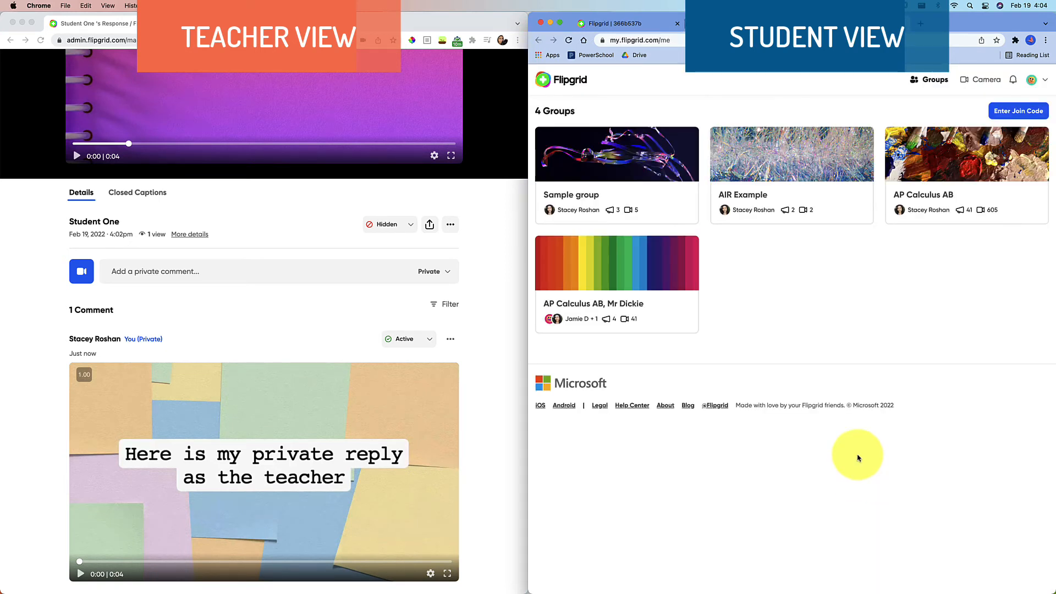
pyautogui.moveTo(638, 183)
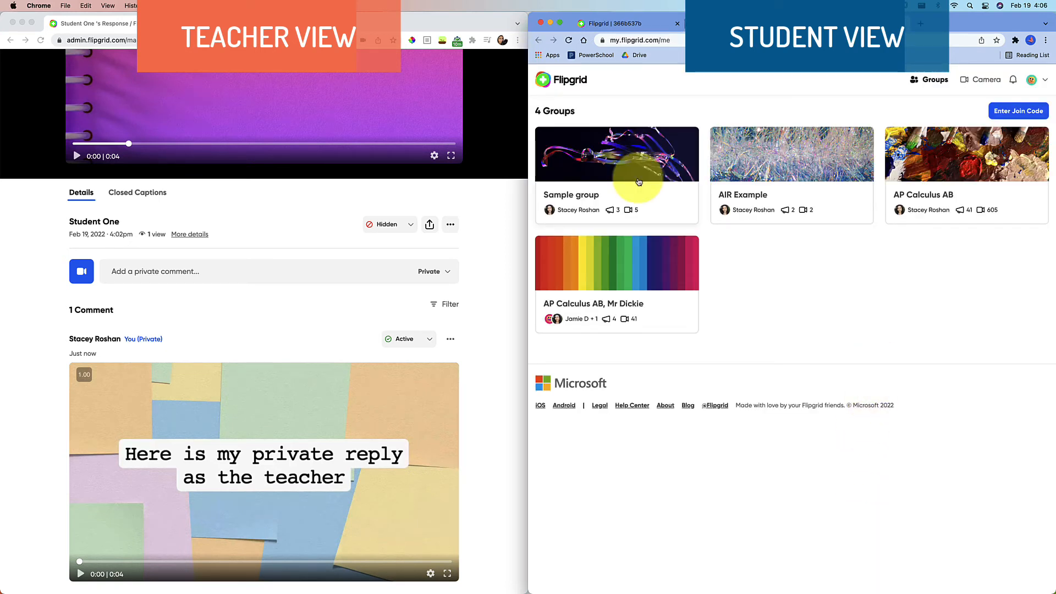
pyautogui.moveTo(860, 133)
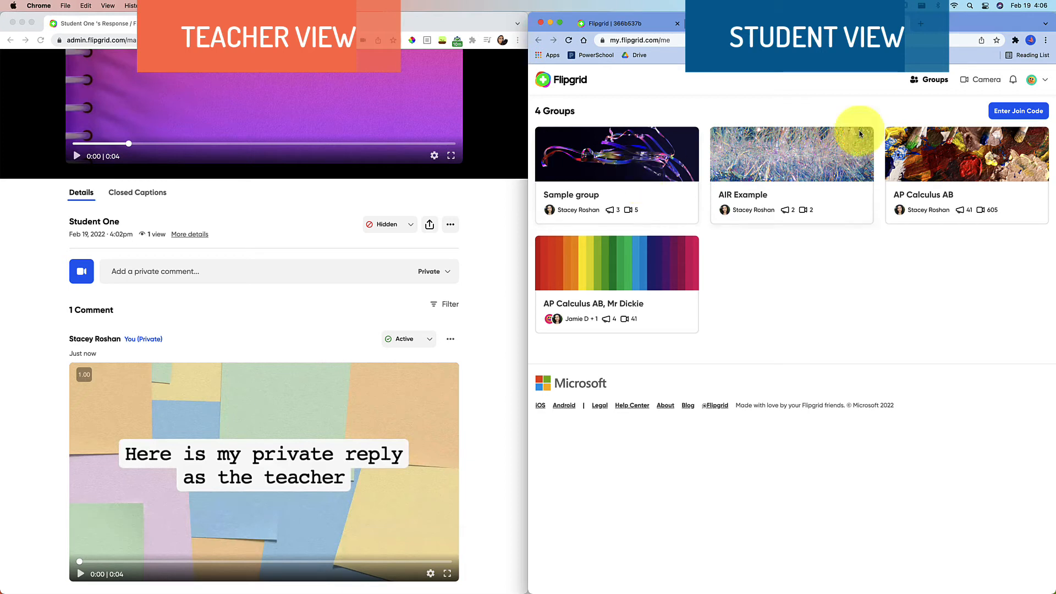
pyautogui.click(1031, 79)
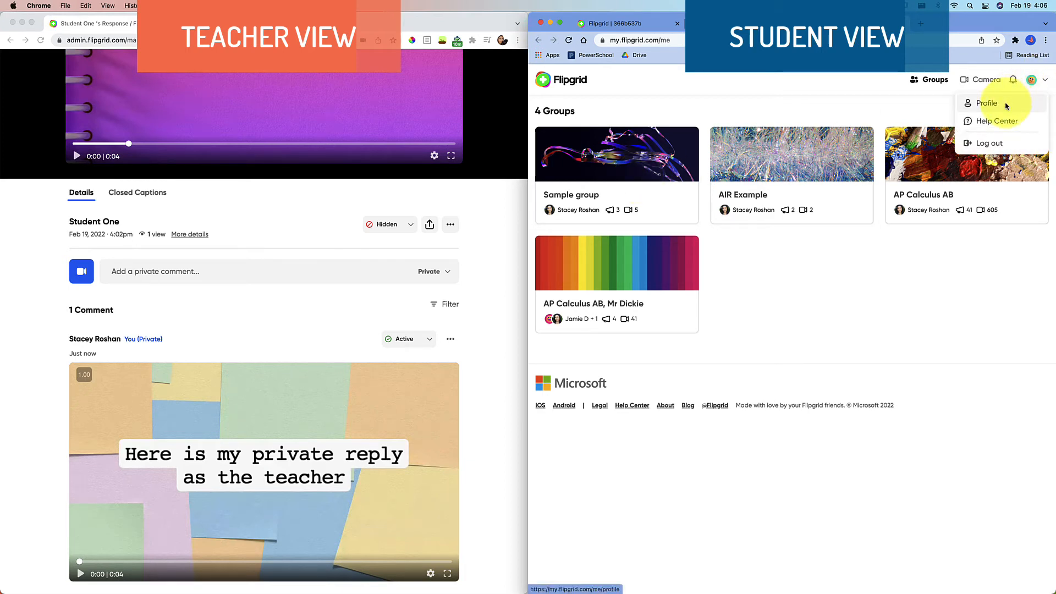
pyautogui.click(986, 103)
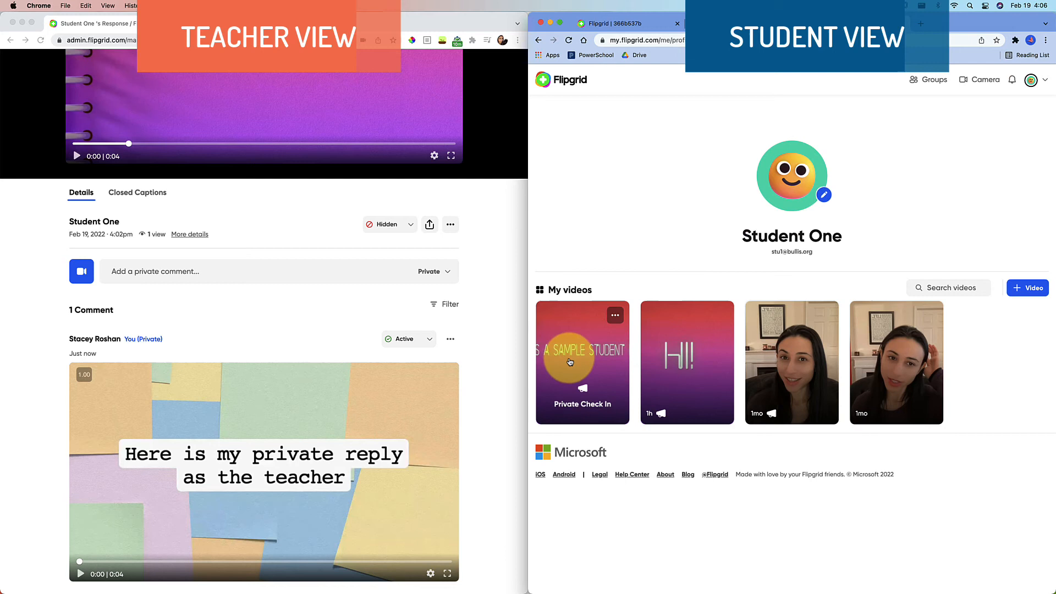
pyautogui.click(582, 363)
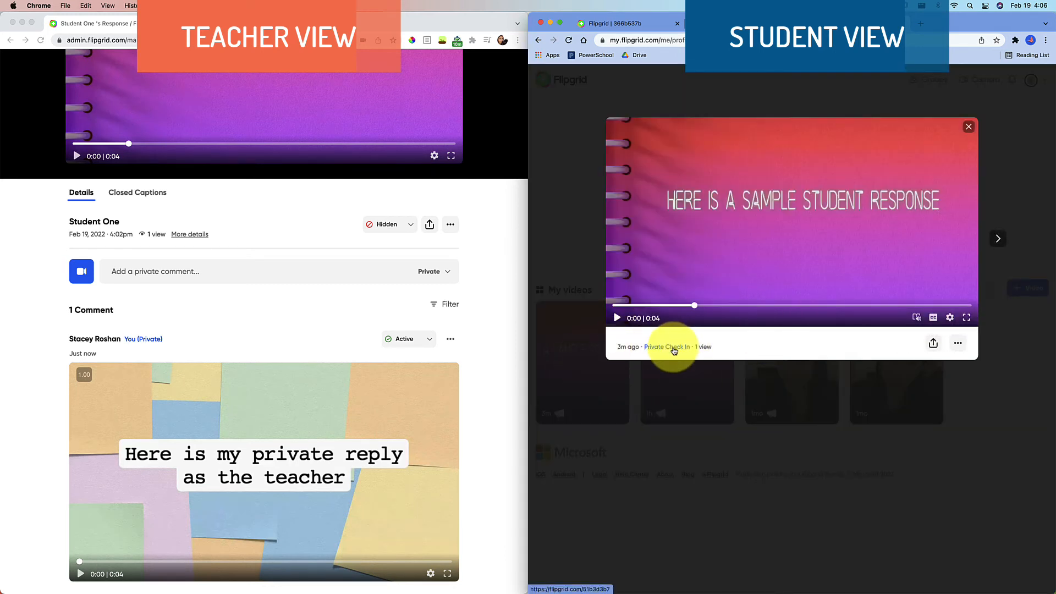
pyautogui.click(667, 346)
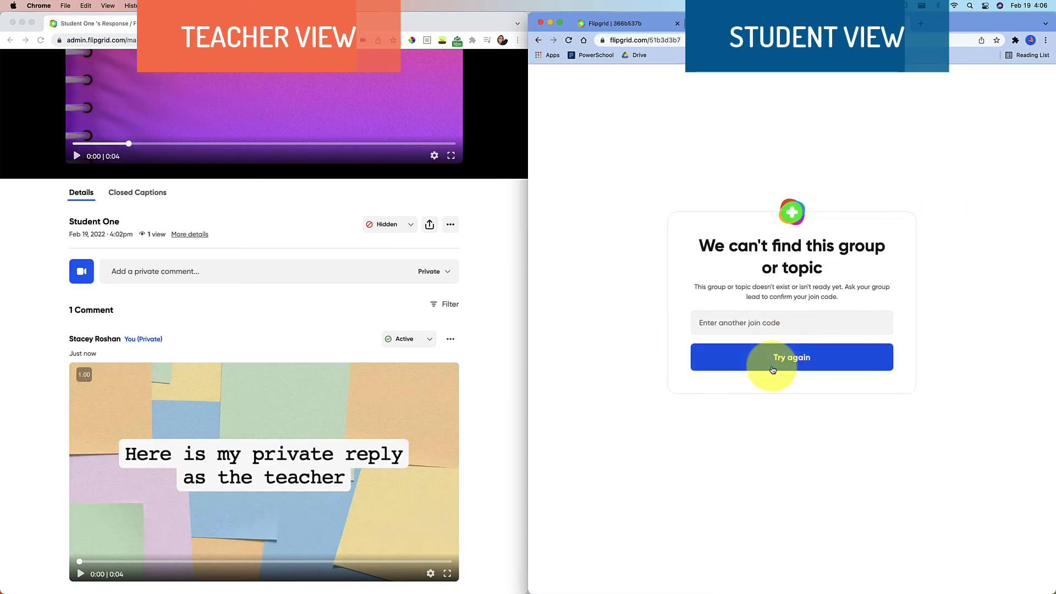
pyautogui.moveTo(772, 370)
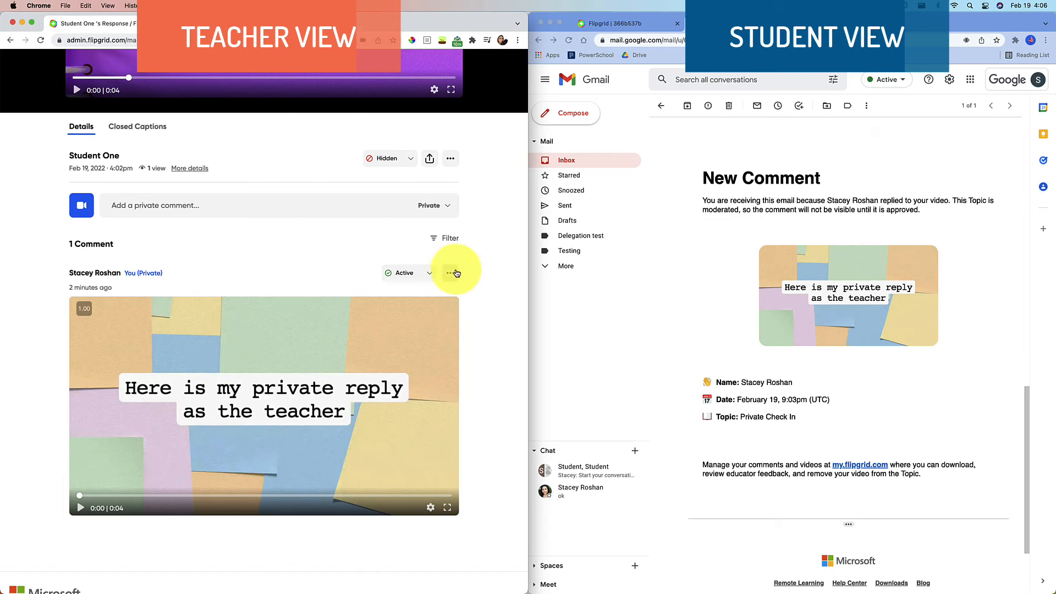
# Step: Copy the private reply's share link via Share comment, then close the Share dialog
pyautogui.click(450, 273)
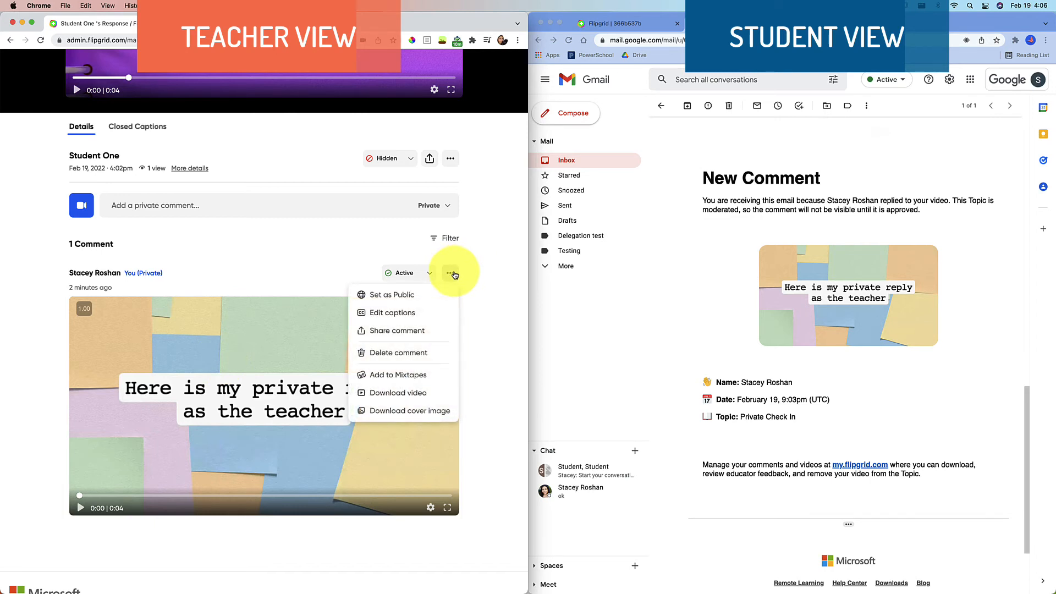
pyautogui.click(395, 330)
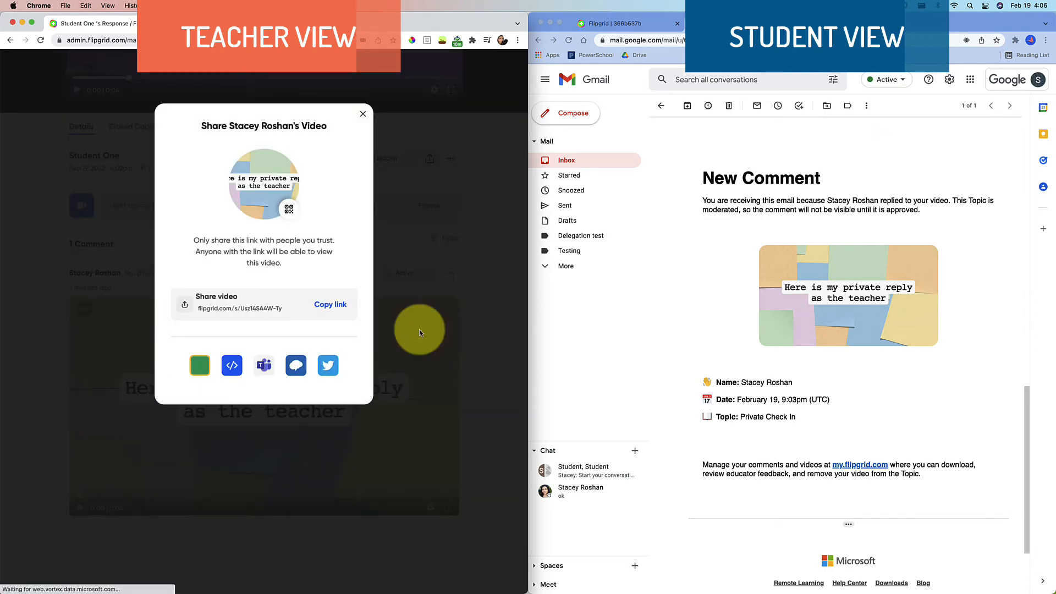
pyautogui.click(330, 305)
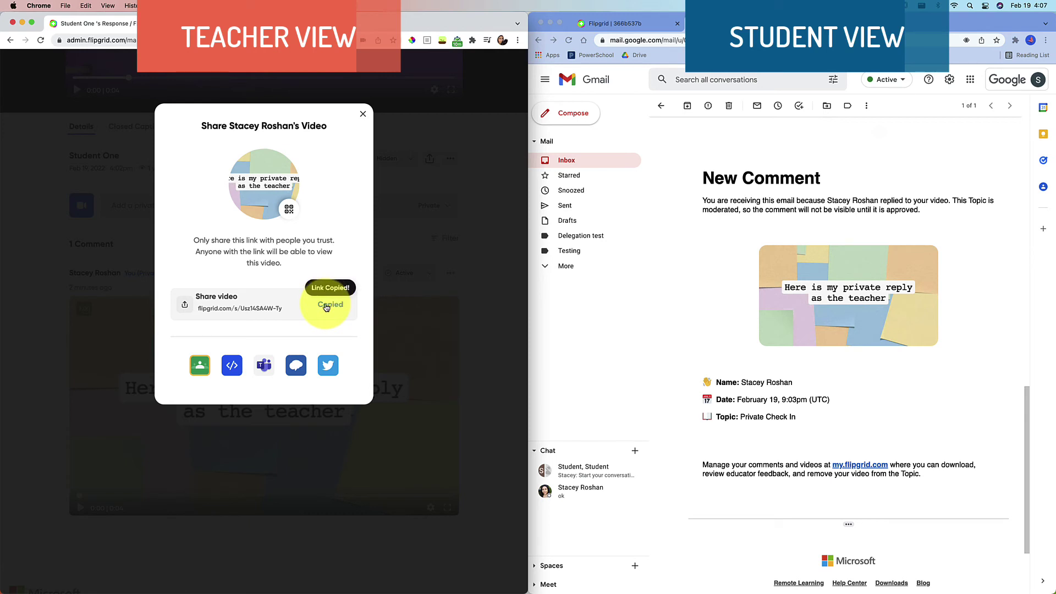
pyautogui.moveTo(298, 275)
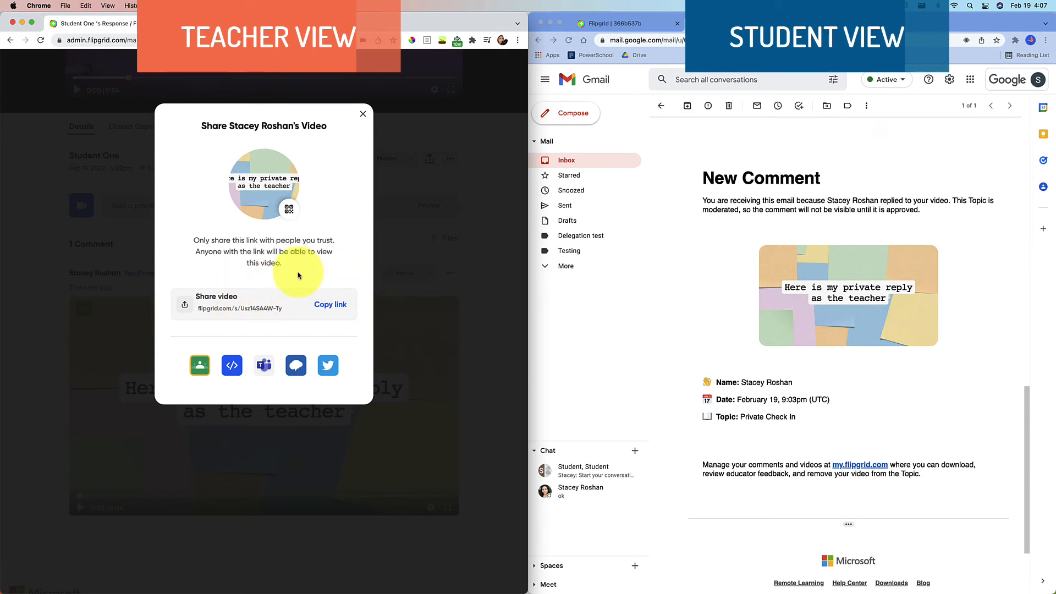
pyautogui.moveTo(244, 300)
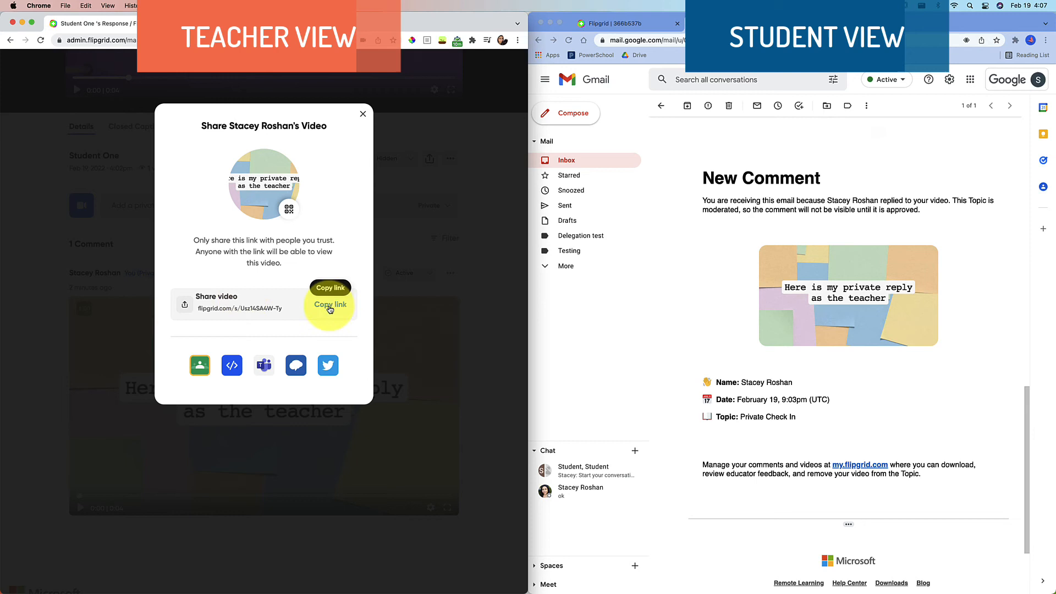
pyautogui.click(329, 306)
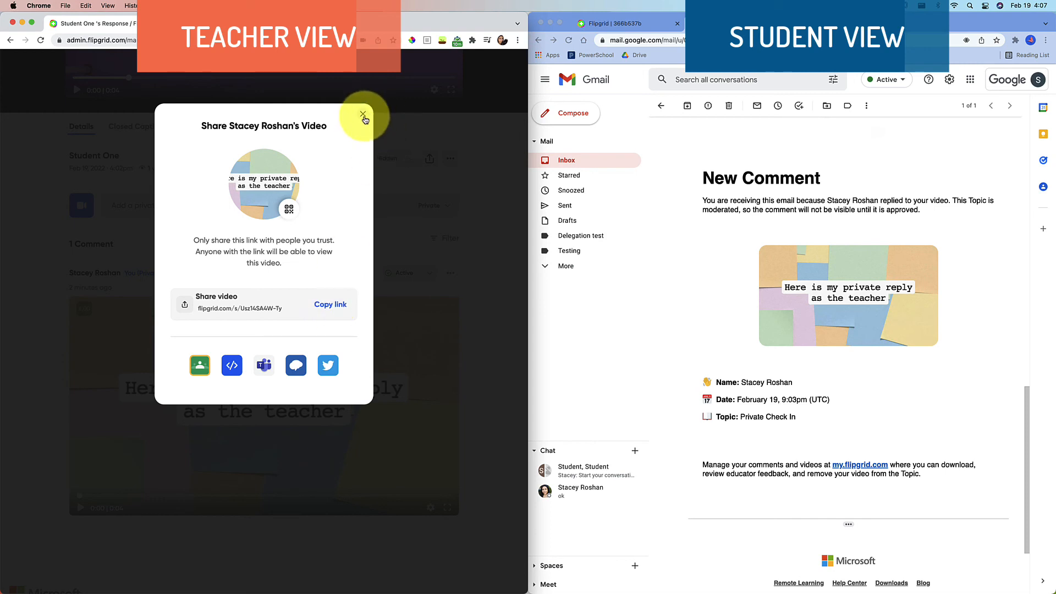
pyautogui.click(362, 113)
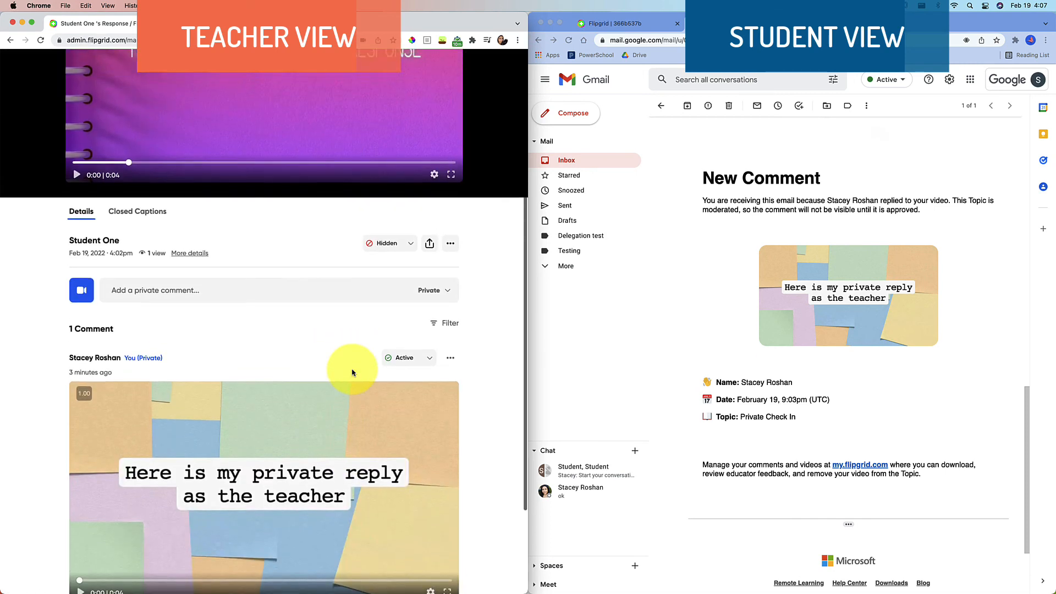